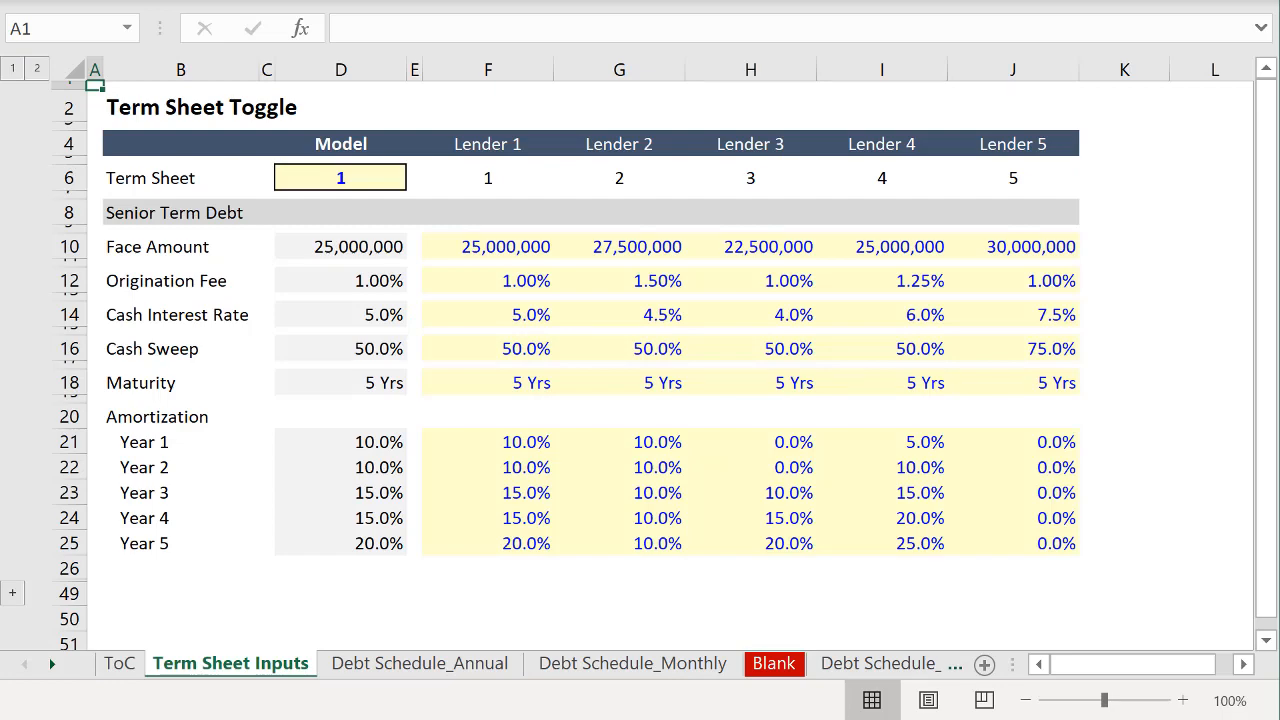
Check the Debt Schedule_Annual sheet, then cycle the D6 lender toggle through 2, 3, 4, 5 and back to 1.
left_click(420, 664)
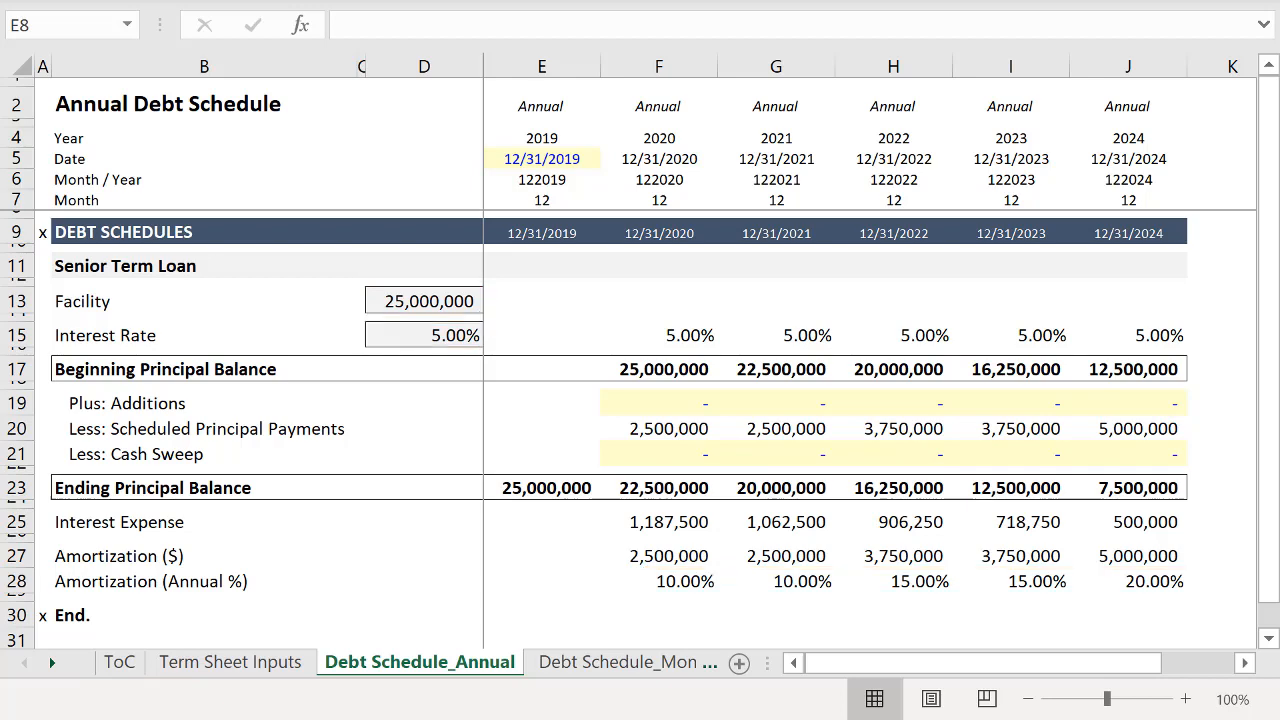
left_click(230, 662)
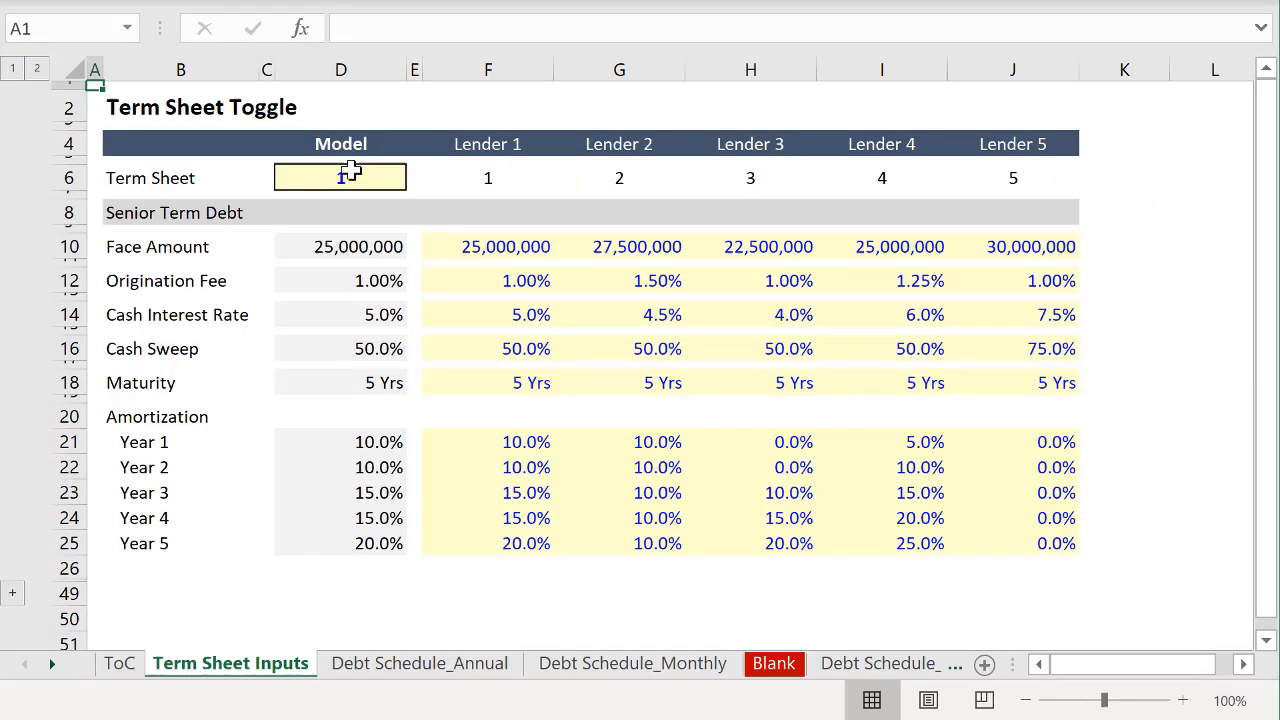
type("2")
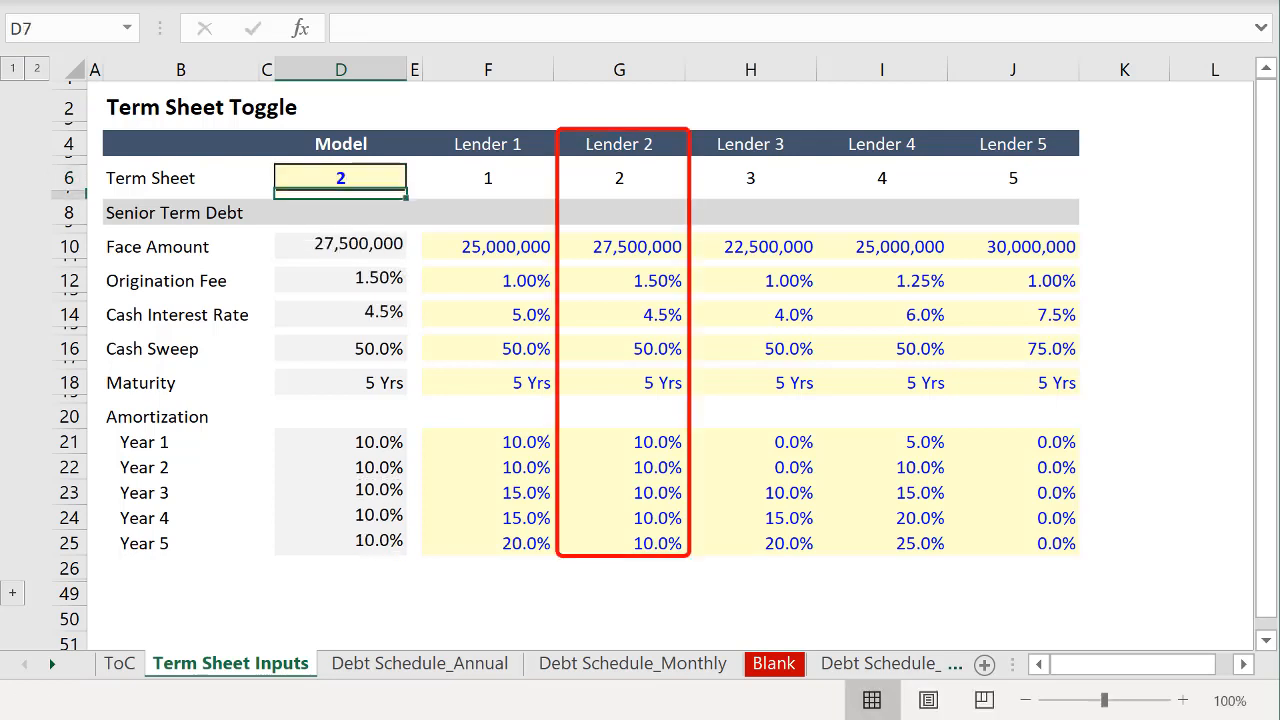
type("3")
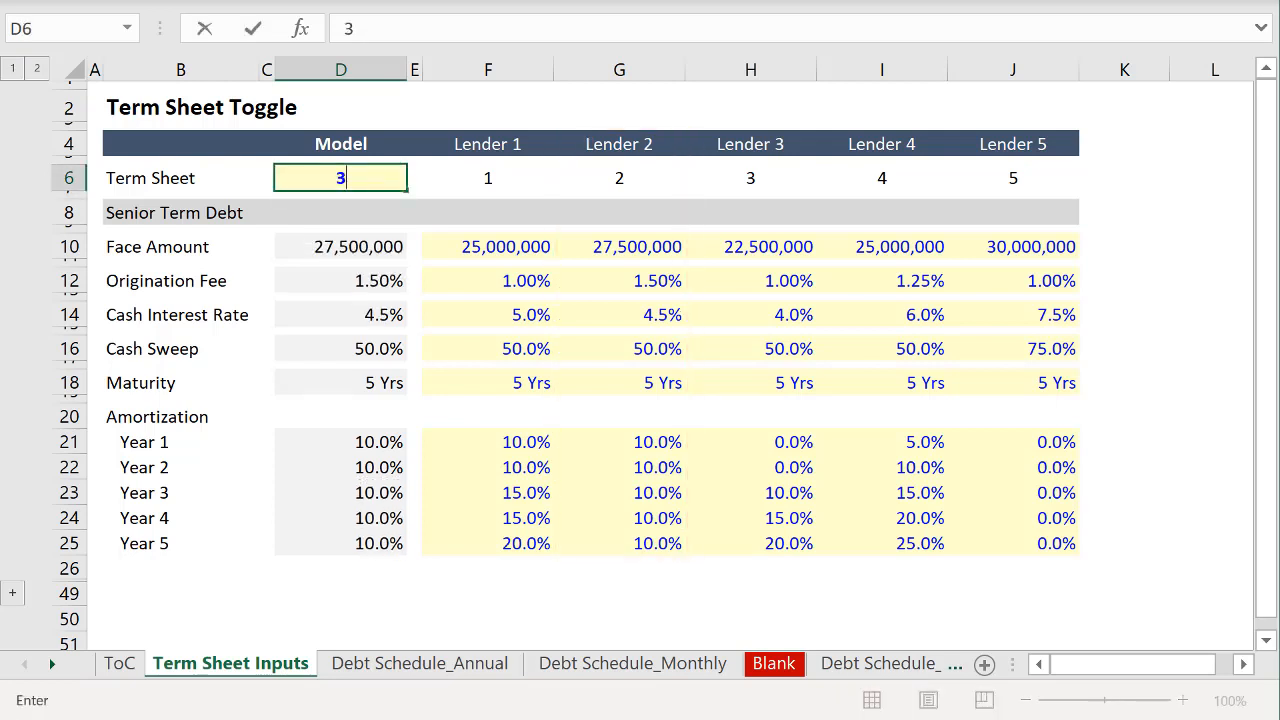
type("4")
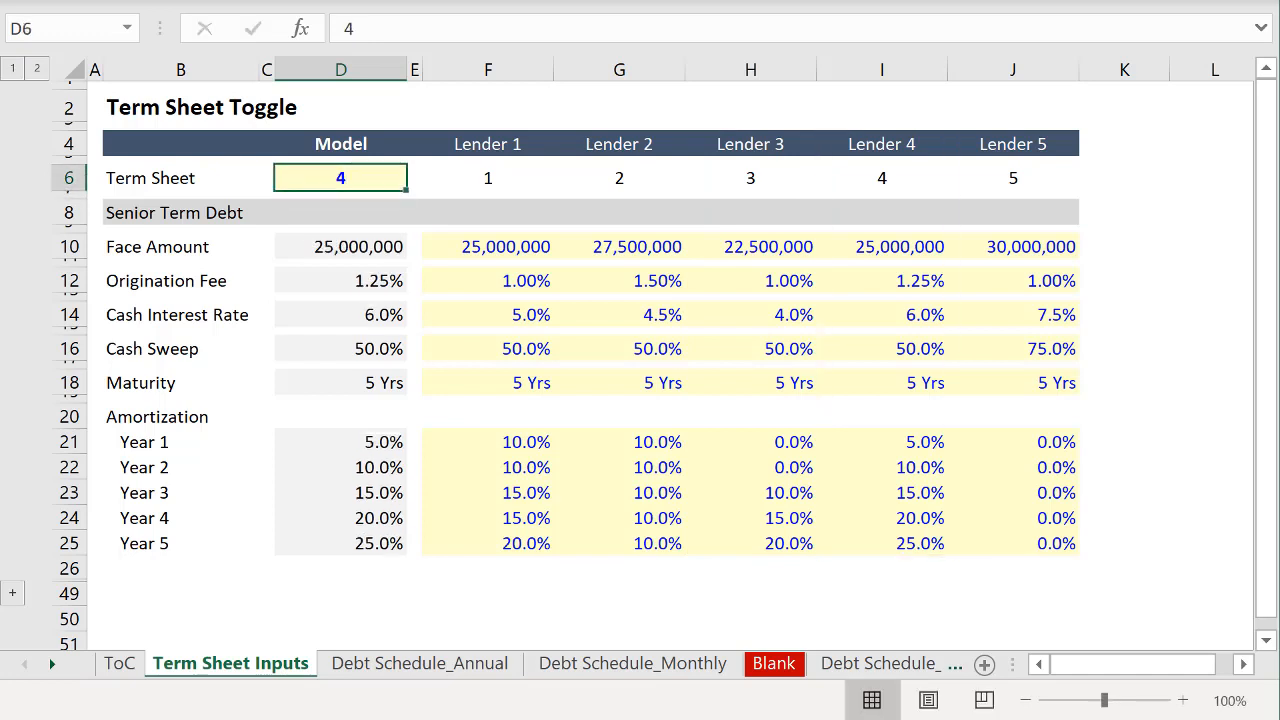
type("5")
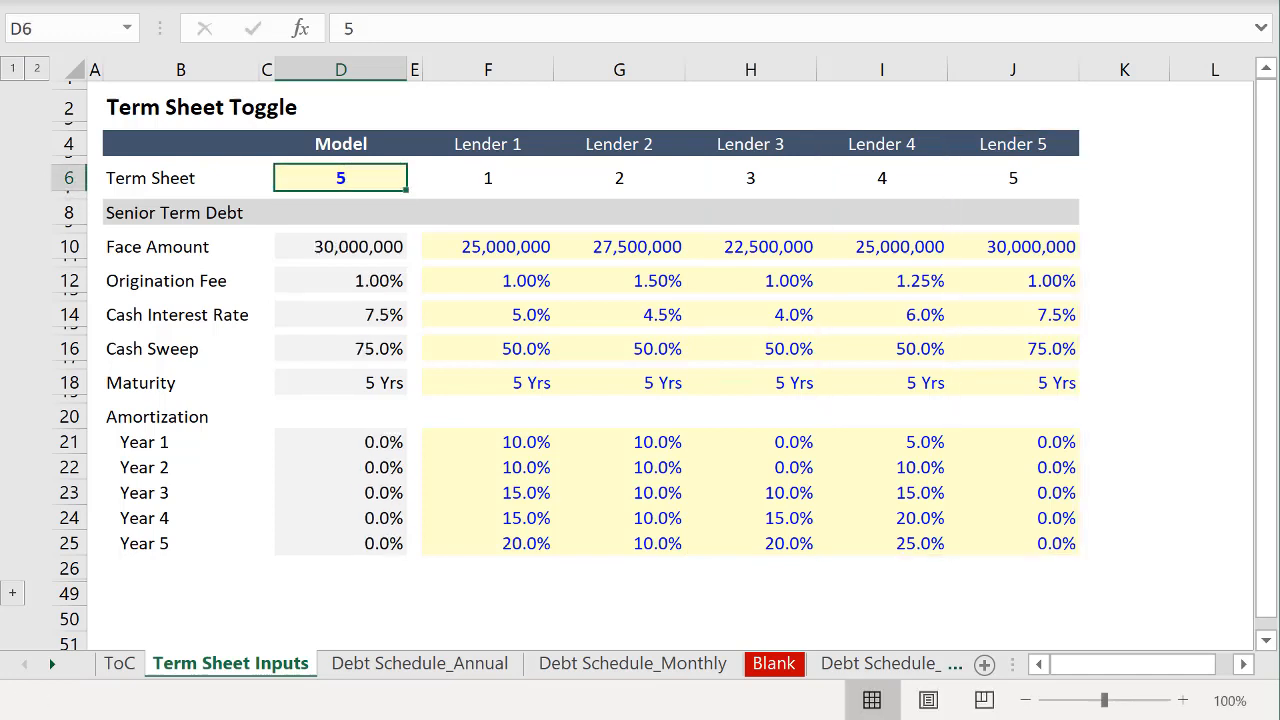
type("1")
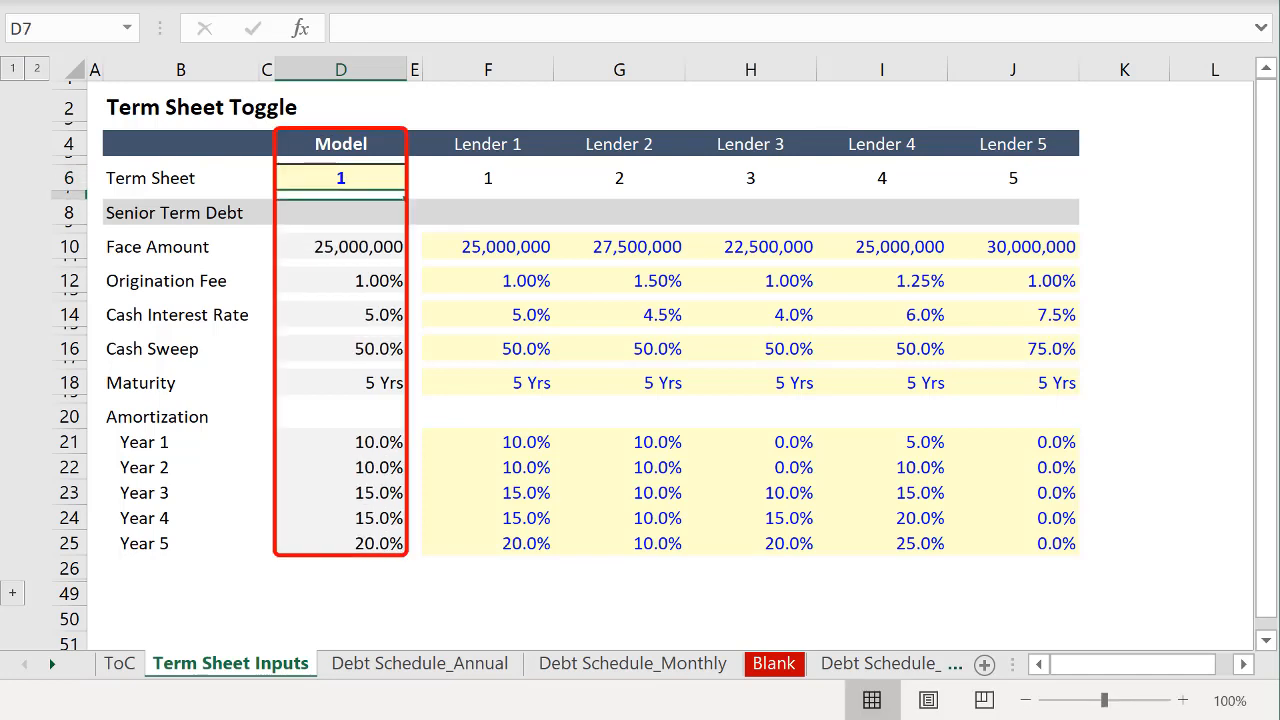
Copy the lender toggle from D6 into D11 of the Debt Schedule_Annual sheet.
left_click(340, 176)
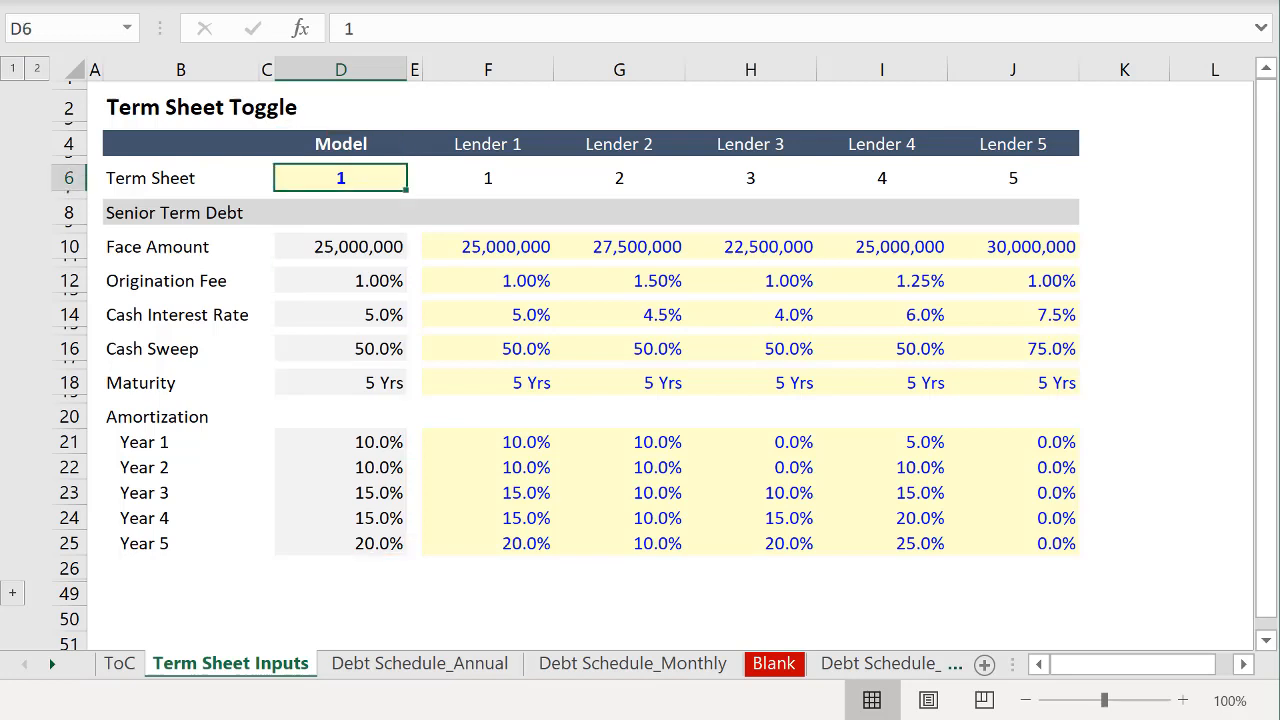
key("ctrl+c")
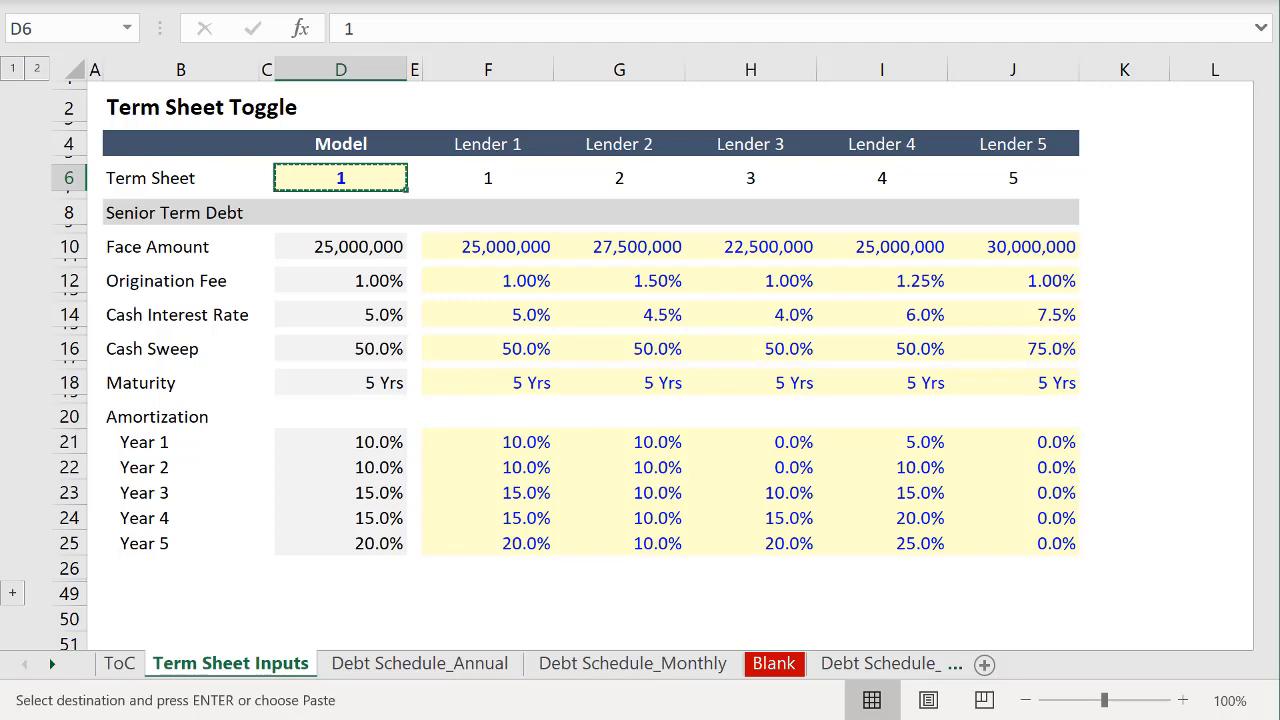
left_click(420, 664)
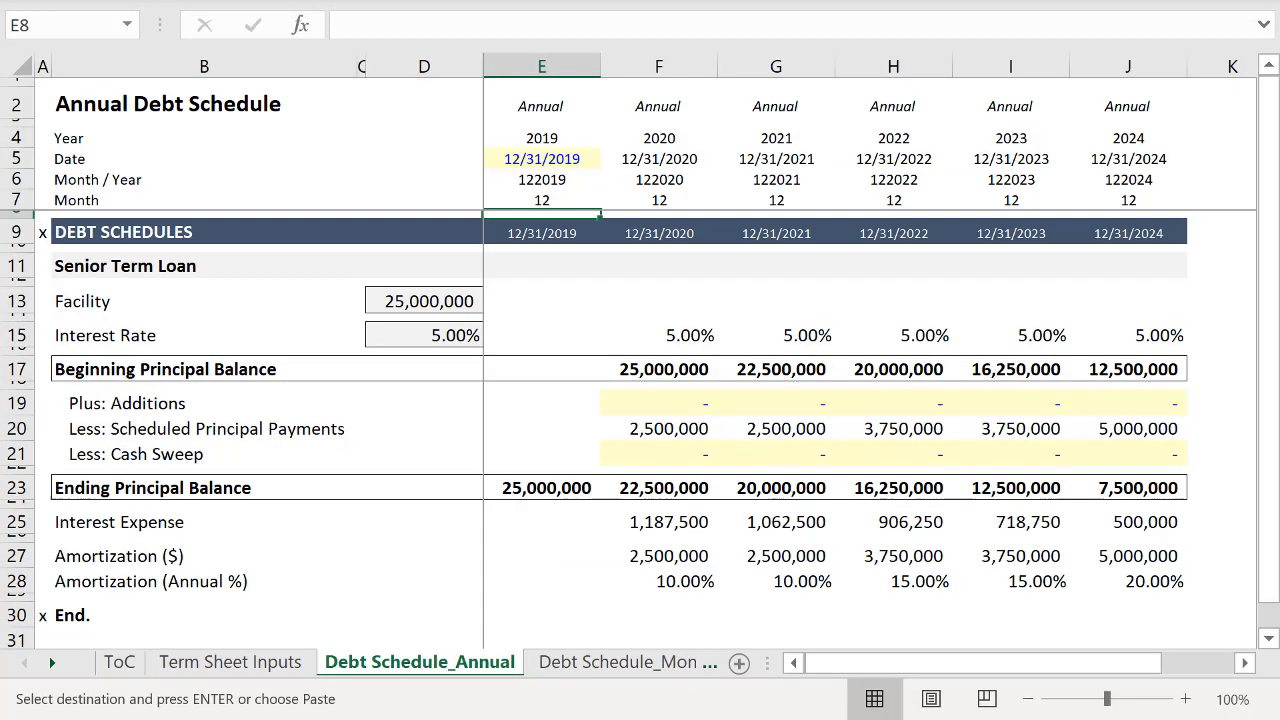
left_click(540, 232)
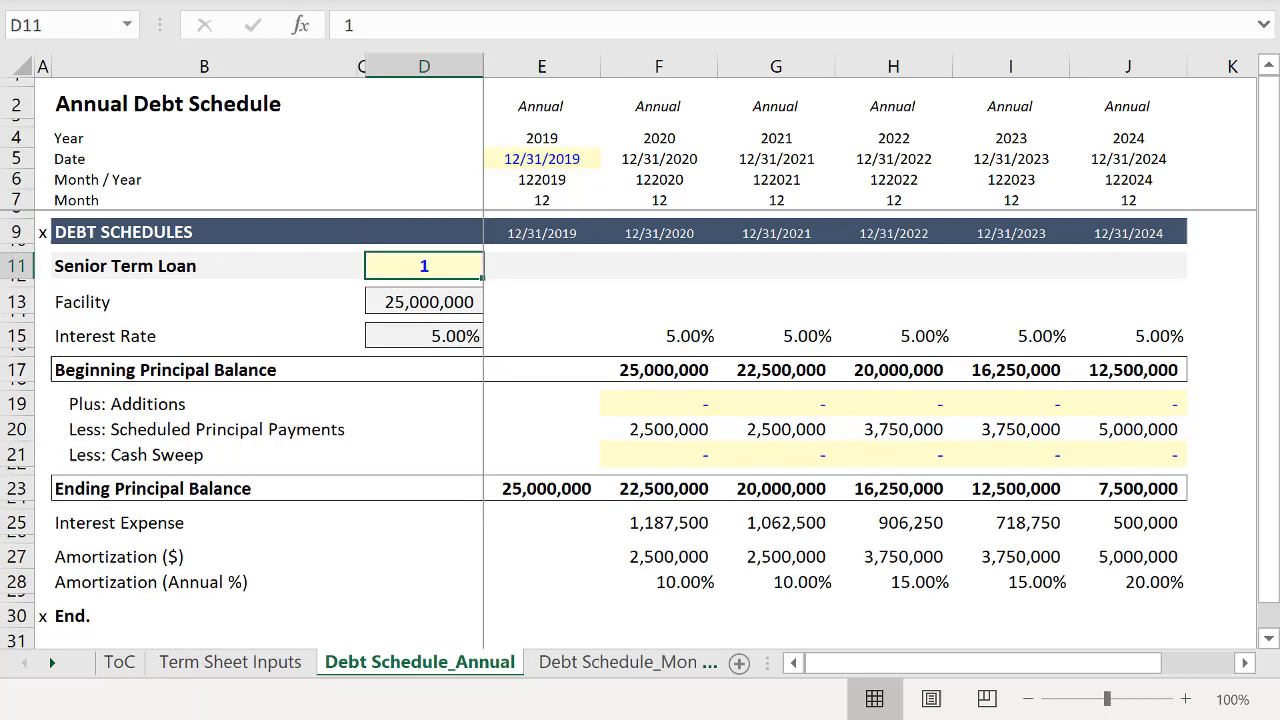
Test the annual schedule's toggle with lenders 2, 3 and 4 to re-drive facility, rate and payments.
type("2")
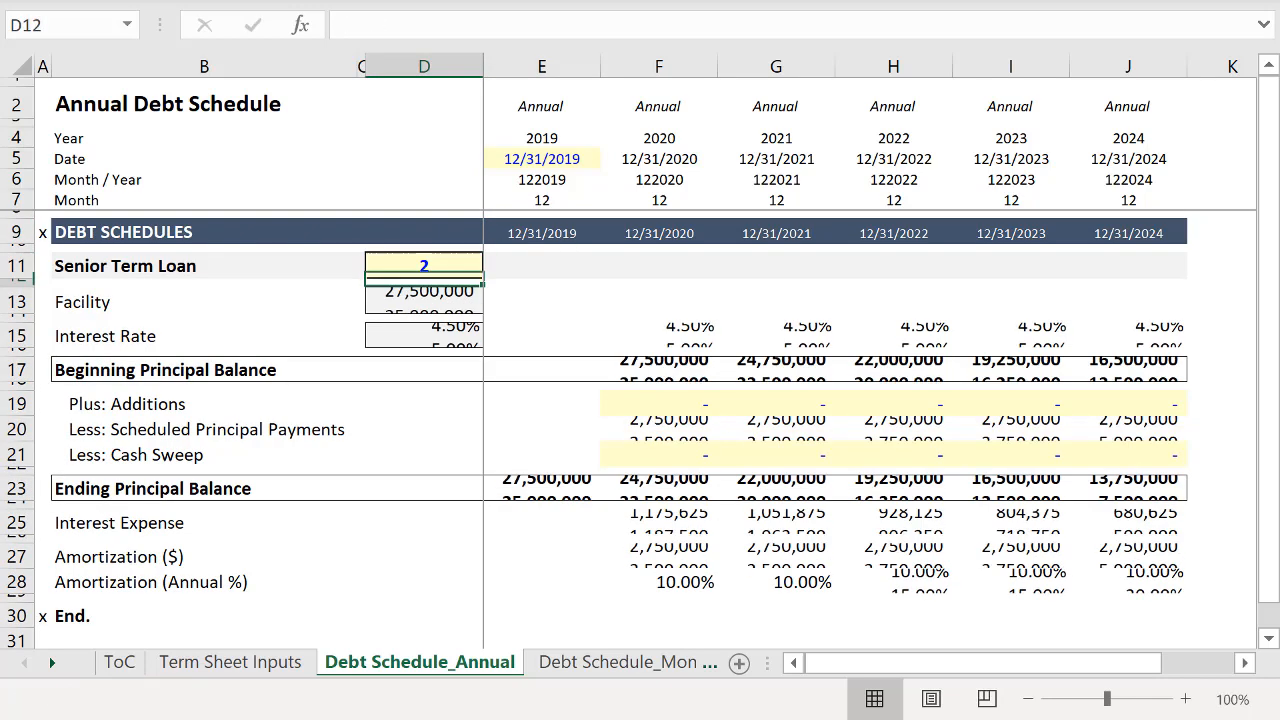
type("3")
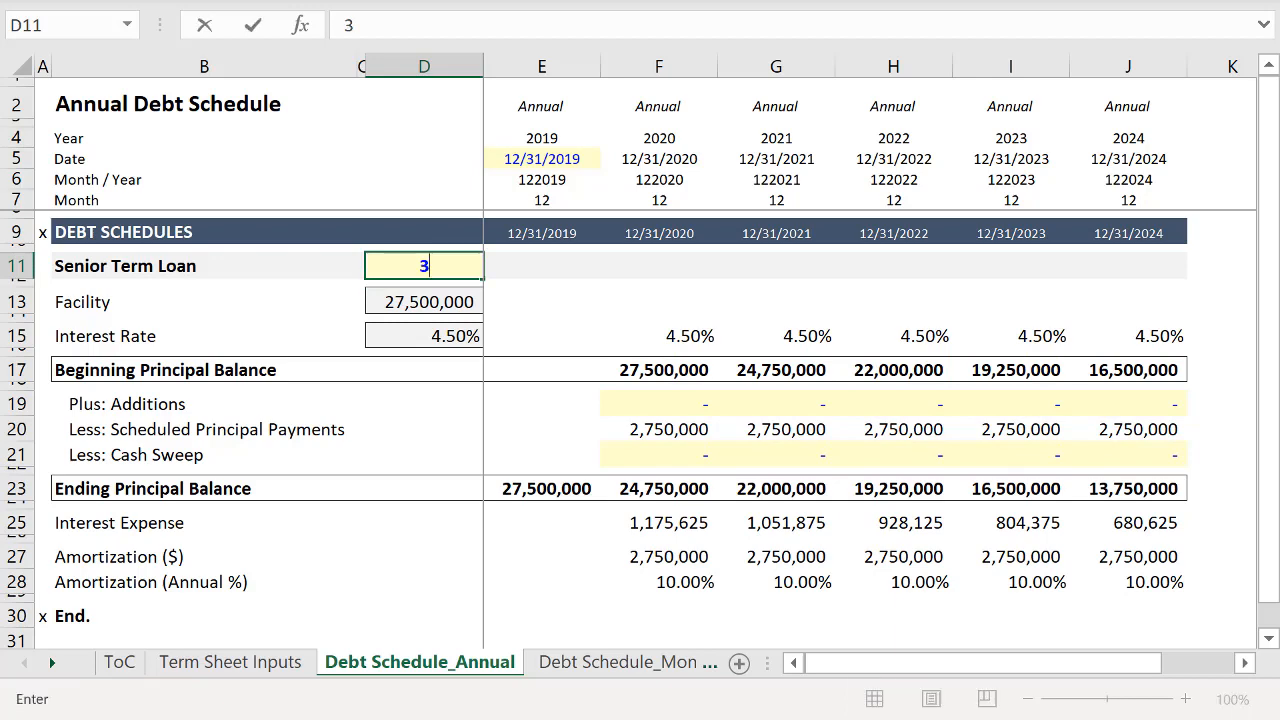
type("4")
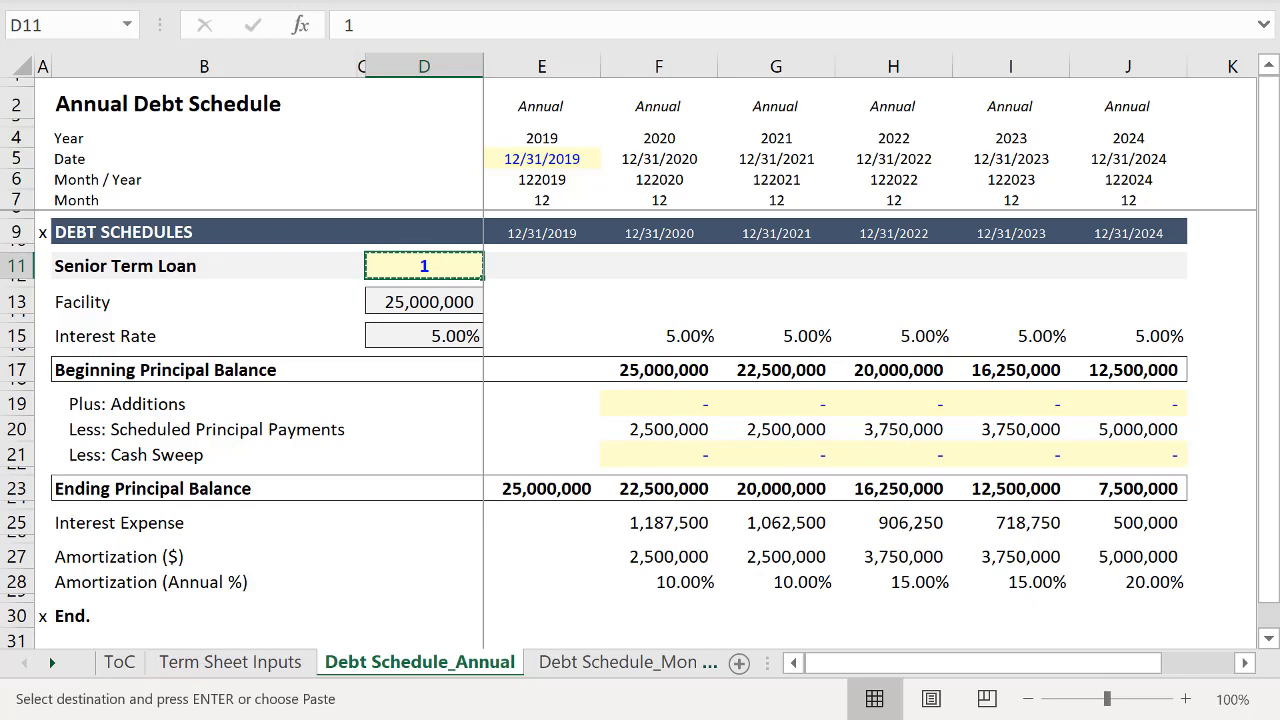
Return to Term Sheet Inputs and set the D6 lender toggle back to 1.
left_click(230, 660)
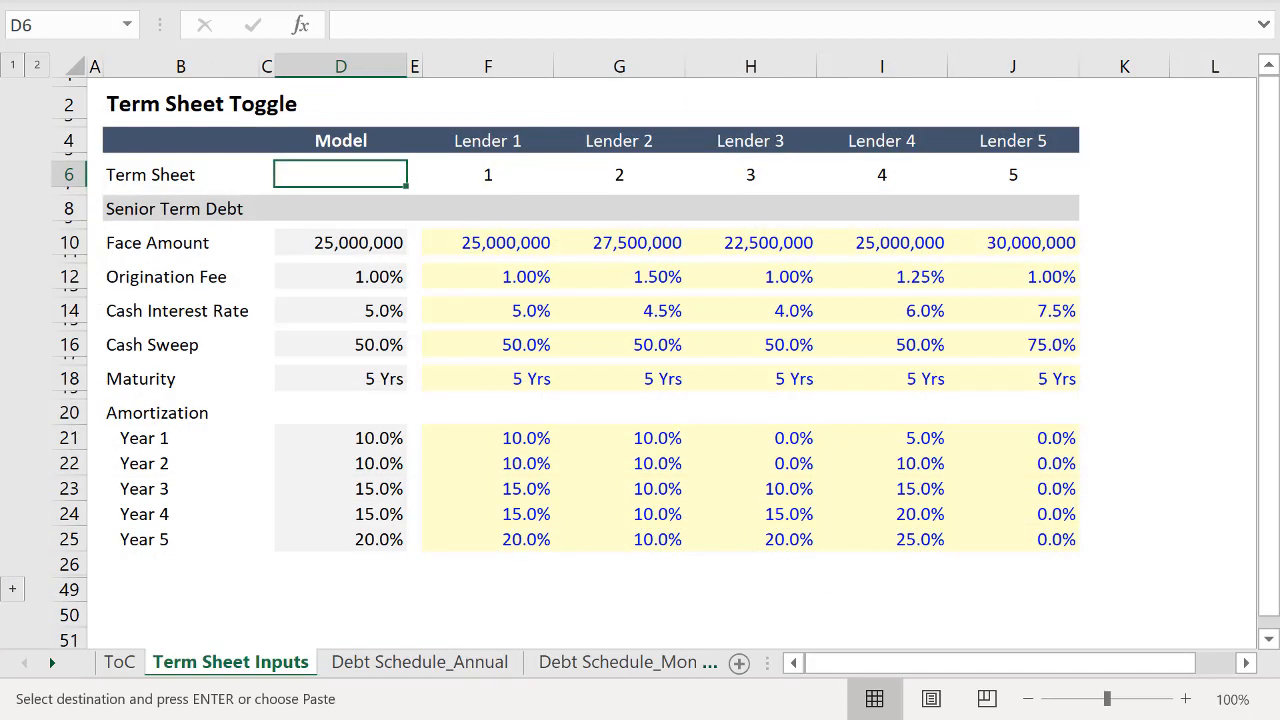
type("1")
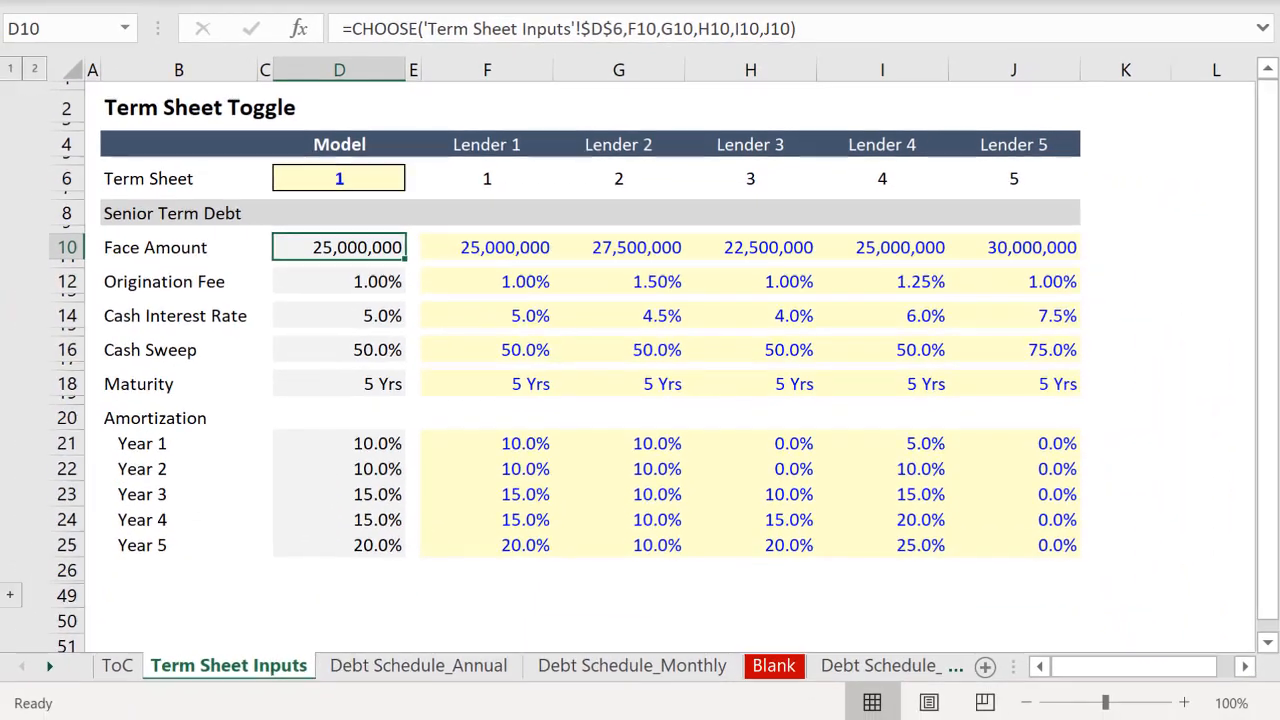
Inspect the OFFSET block's Face Amount formula =OFFSET(E33,,$D$29,,) in D33, leaving it unchanged.
scroll("down", 3)
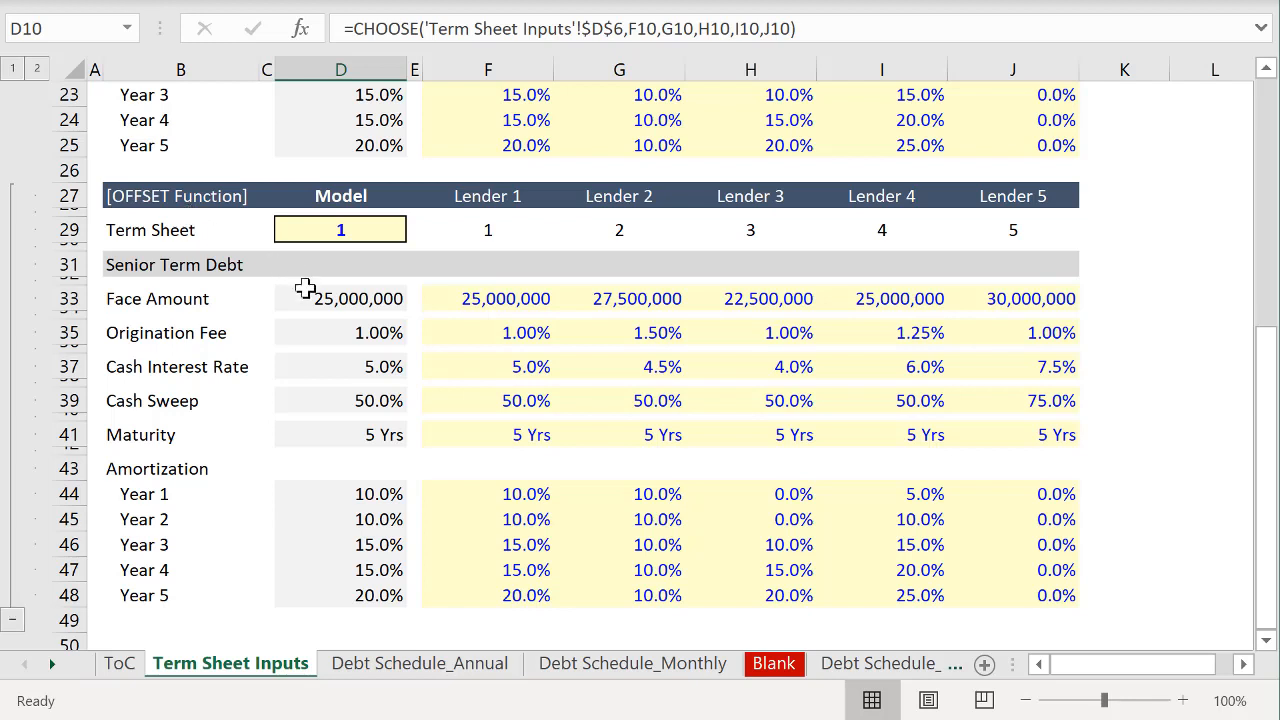
left_click(340, 298)
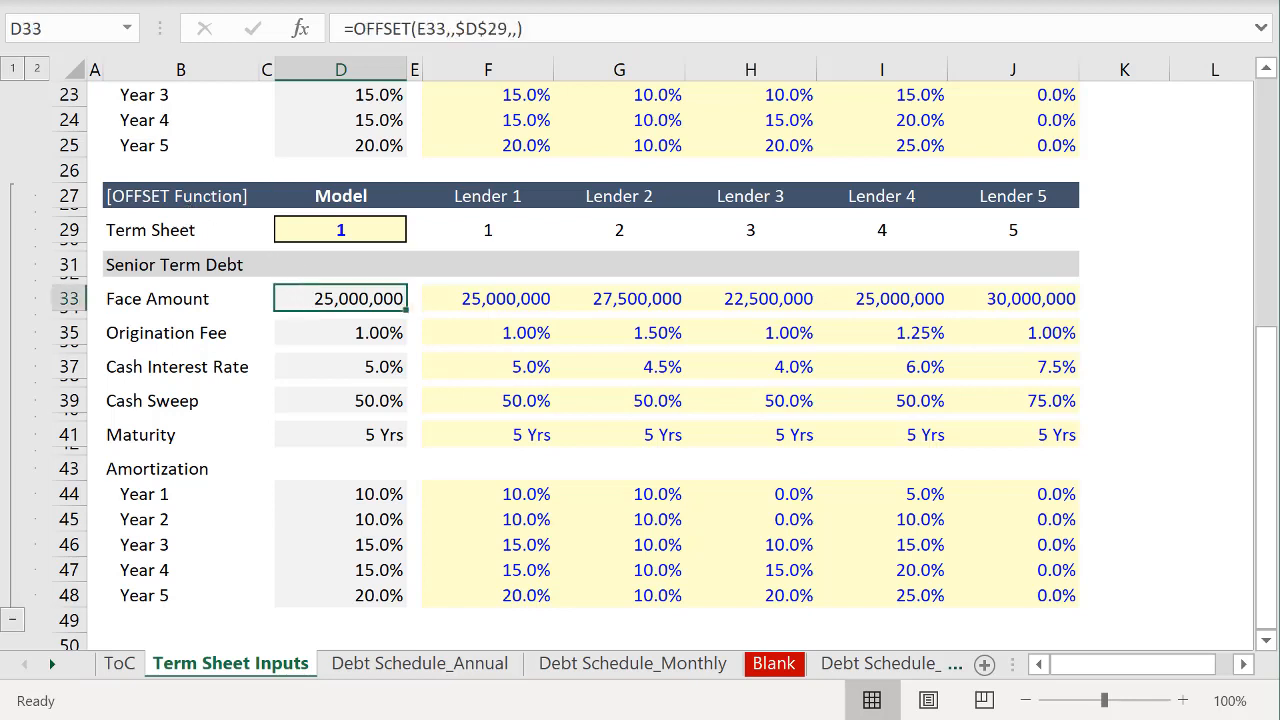
double_click(340, 298)
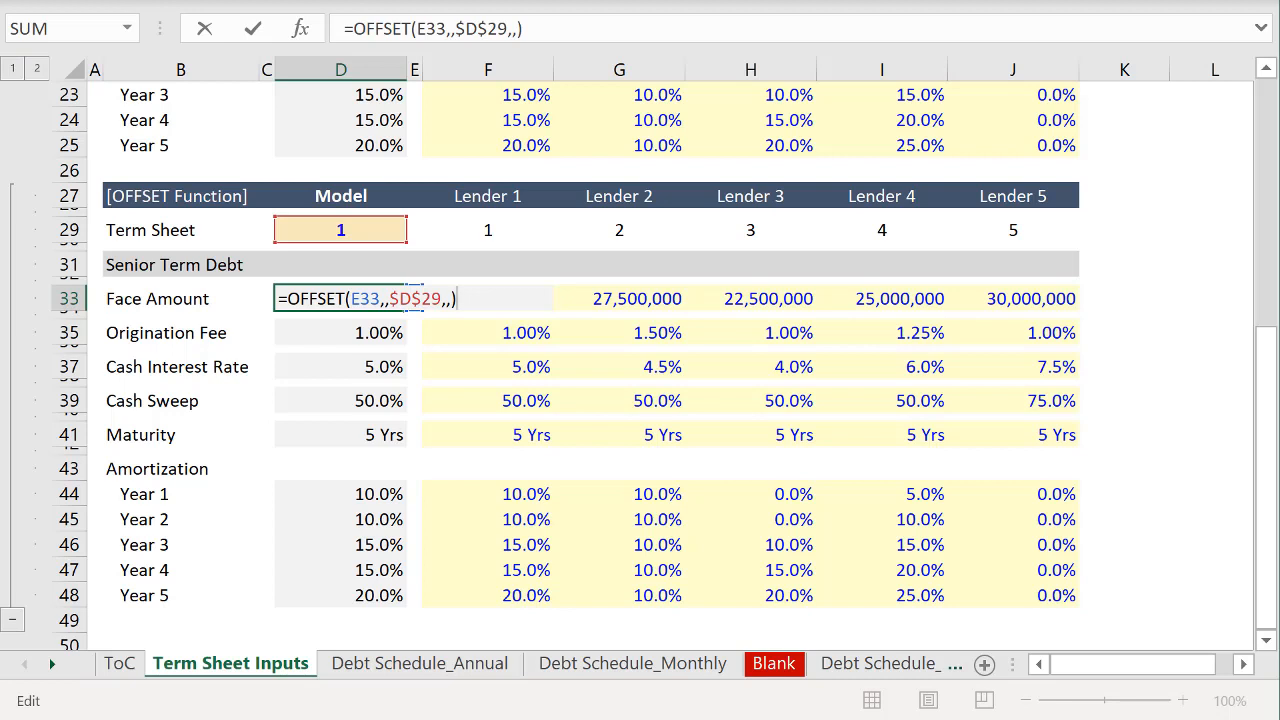
key("enter")
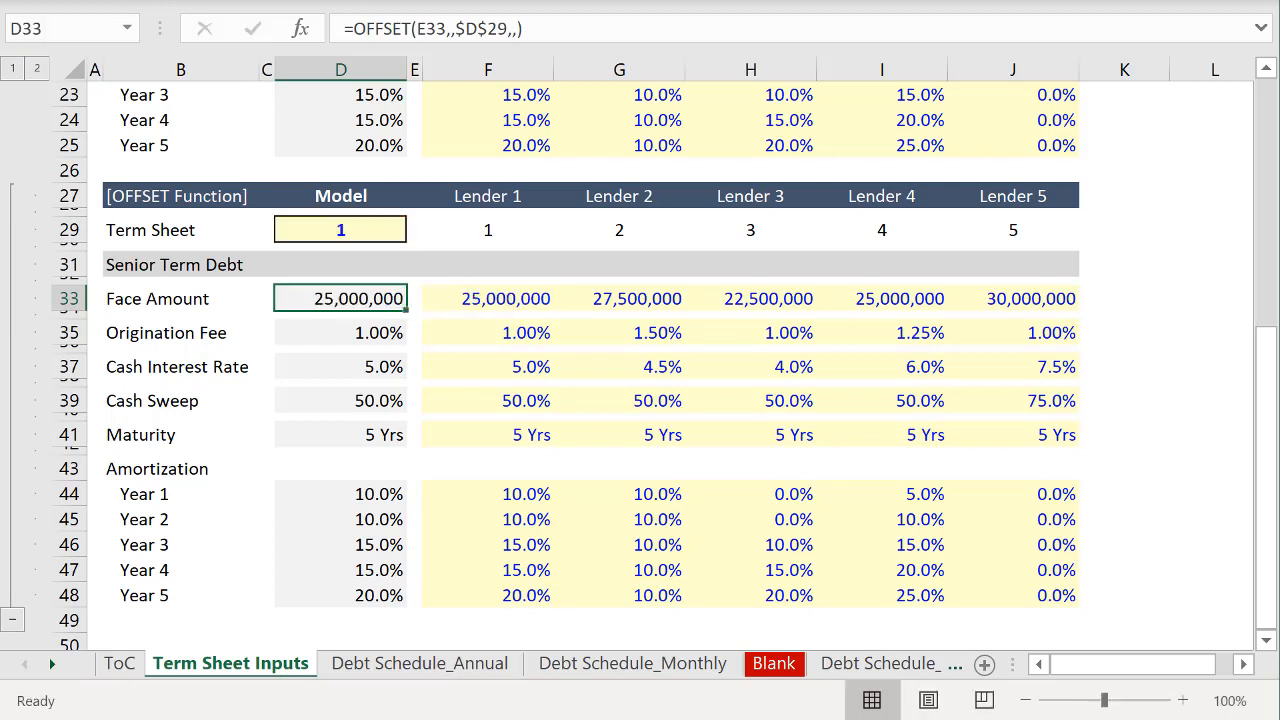